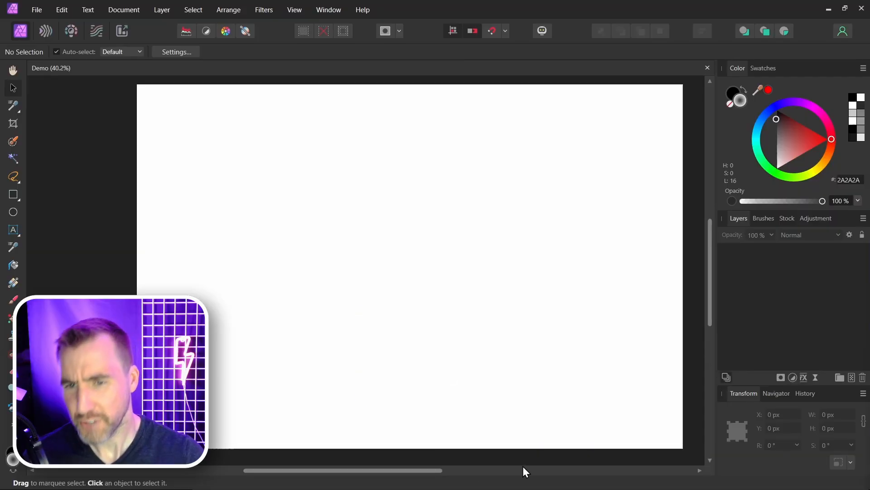
{"action": "mouse_move", "coordinate": [524, 202]}
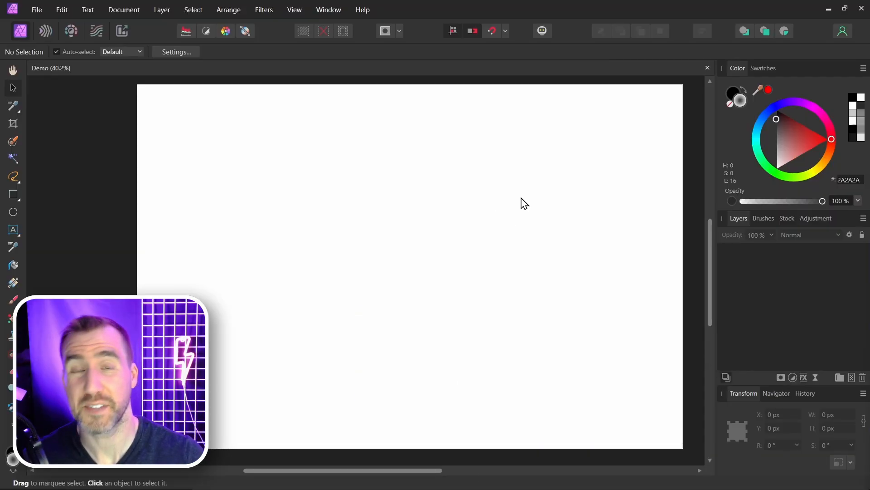
{"action": "mouse_move", "coordinate": [484, 207]}
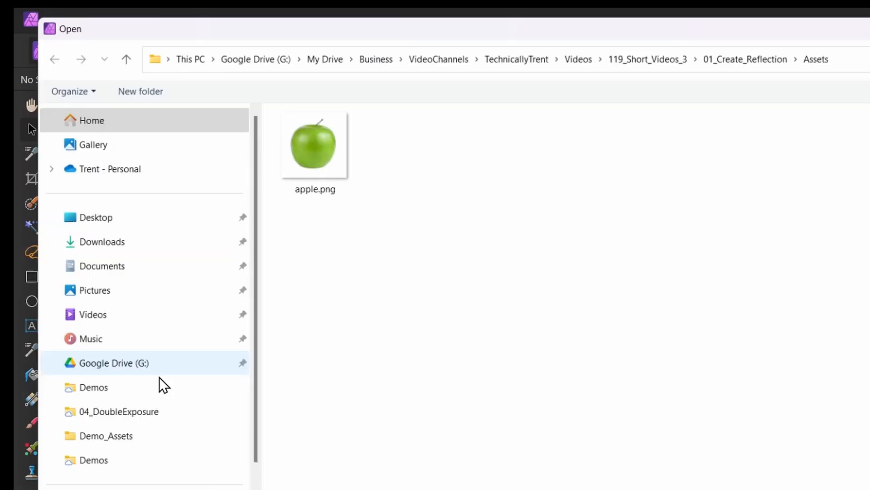
- Place apple.png from the Assets folder onto the white canvas
{"action": "left_click", "coordinate": [314, 145]}
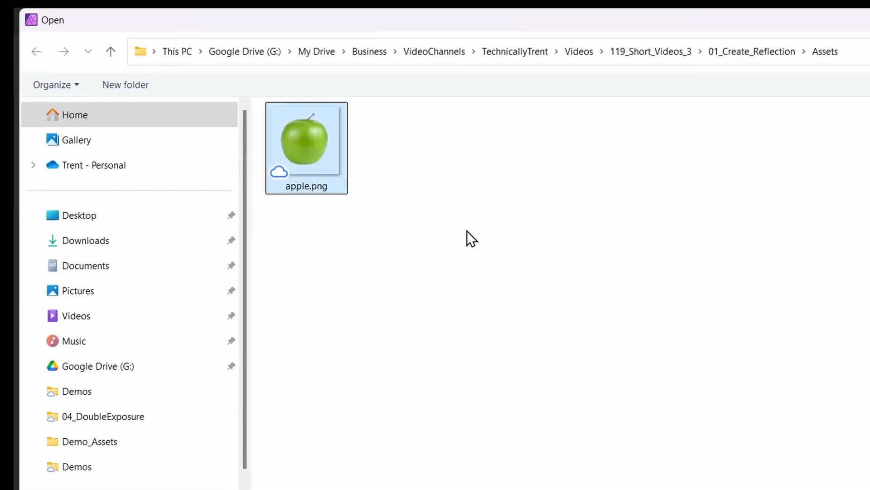
{"action": "double_click", "coordinate": [305, 138]}
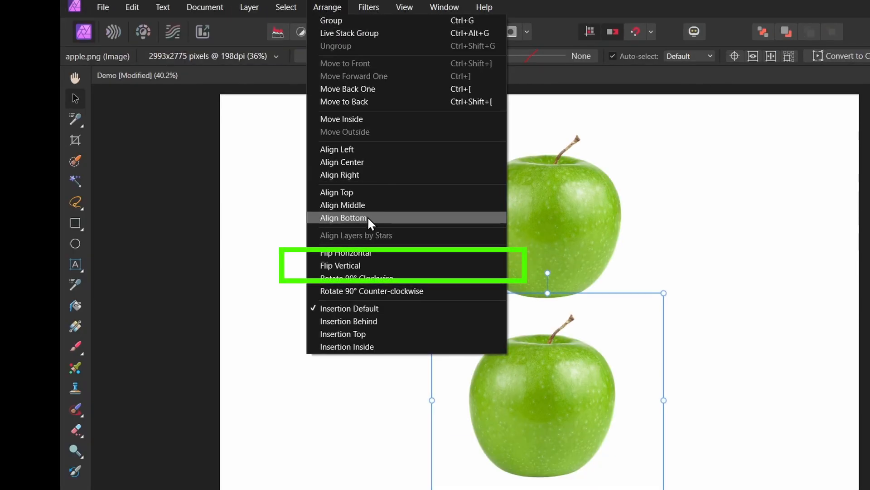
- Flip the duplicated apple vertically so it mirrors the original below it
{"action": "left_click", "coordinate": [340, 266]}
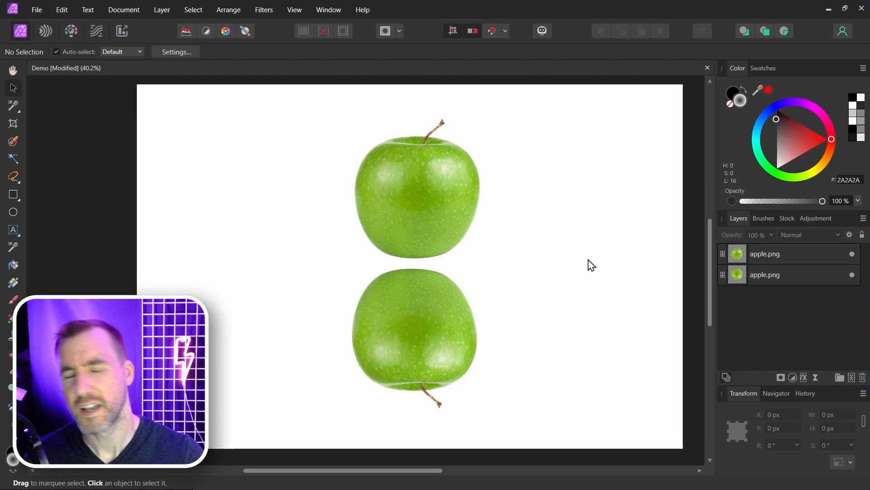
{"action": "mouse_move", "coordinate": [785, 291]}
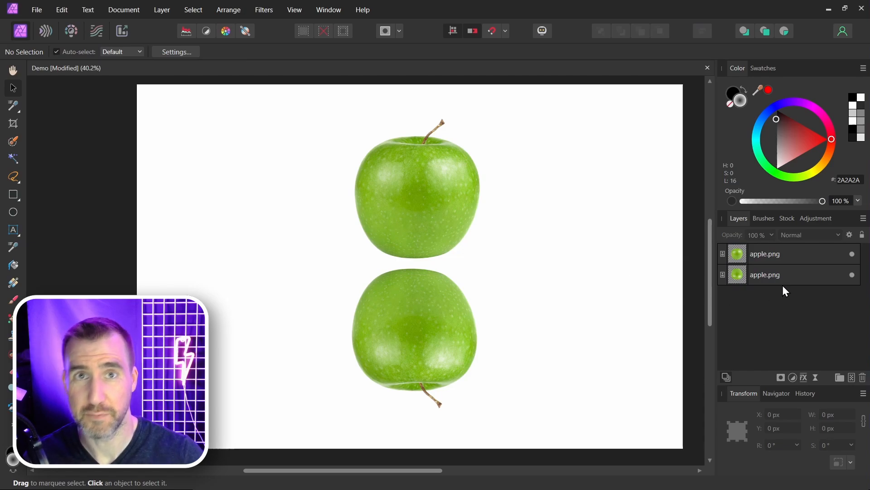
- Rename the lower, flipped apple layer to Reflection
{"action": "double_click", "coordinate": [764, 254]}
{"action": "type", "text": "Apple"}
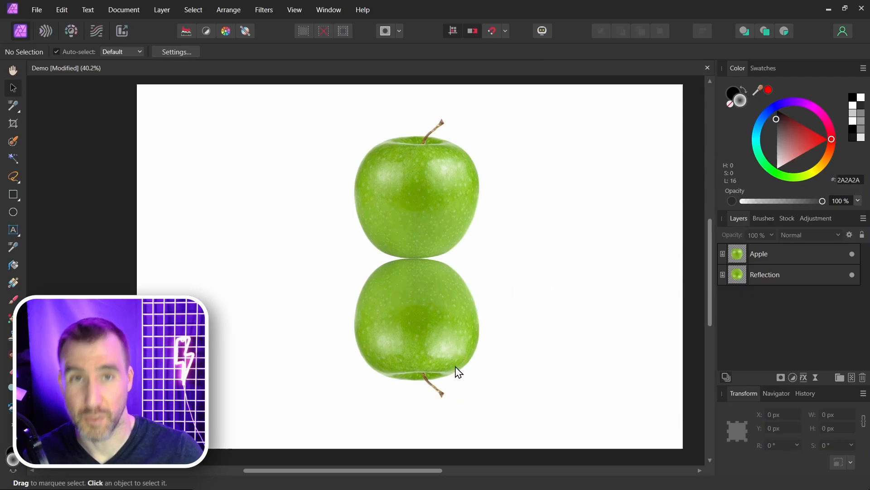
- Add a white mask to the Reflection layer and expand it to show the nested mask
{"action": "left_click", "coordinate": [765, 274]}
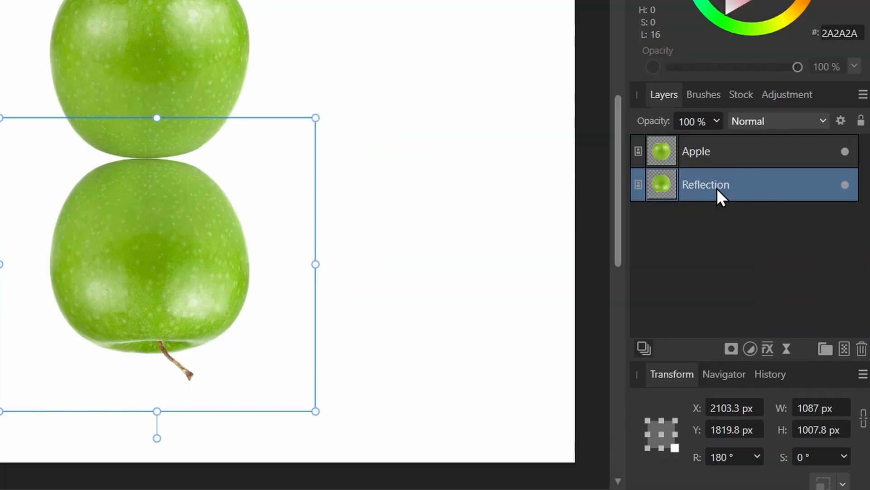
{"action": "mouse_move", "coordinate": [731, 348]}
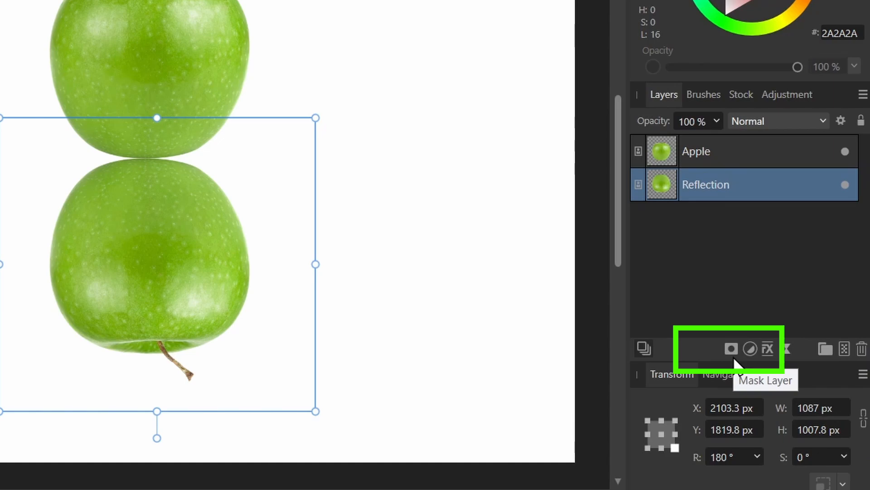
{"action": "left_click", "coordinate": [731, 348]}
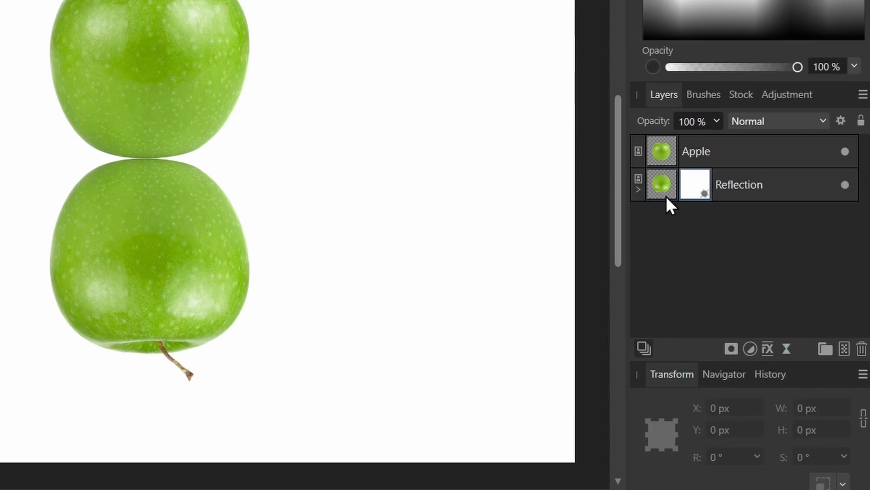
{"action": "left_click", "coordinate": [637, 189]}
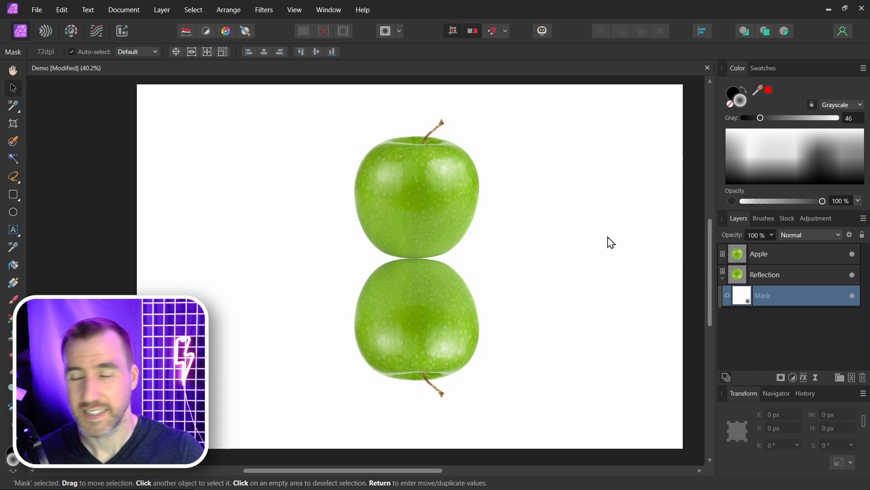
{"action": "mouse_move", "coordinate": [13, 283]}
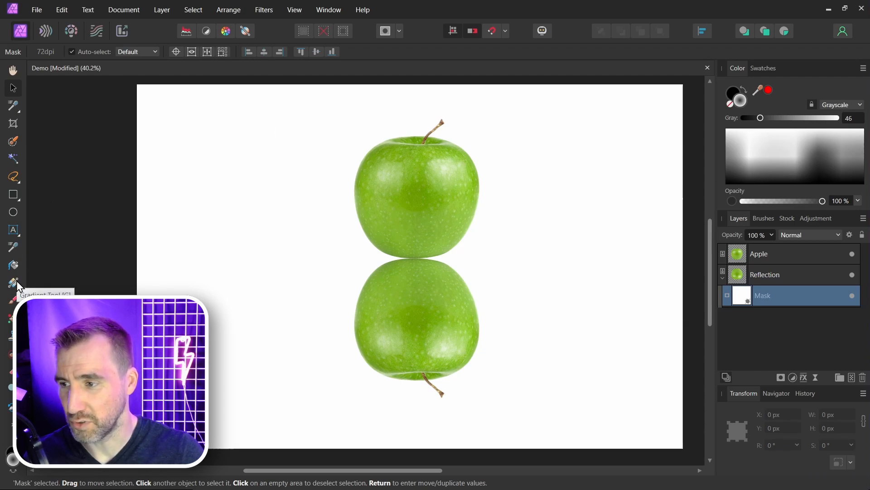
- Switch to the Gradient Tool to fade the Reflection mask from black to white
{"action": "left_click", "coordinate": [14, 282]}
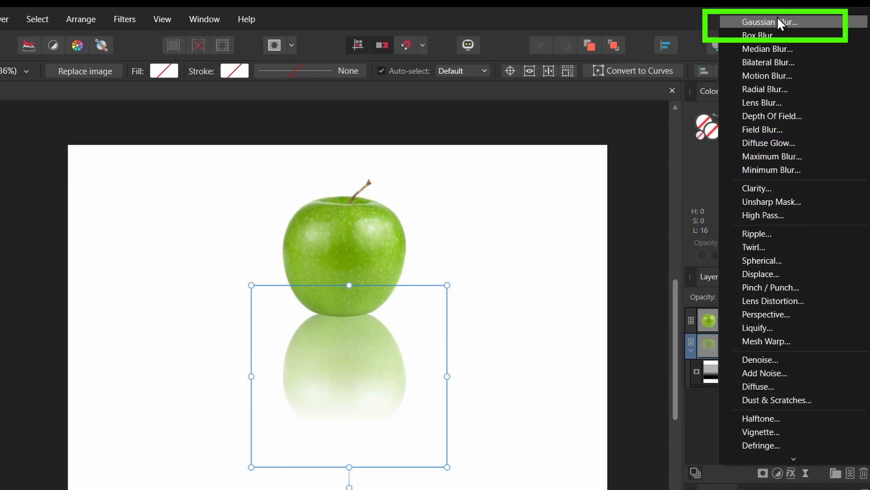
{"action": "mouse_move", "coordinate": [800, 26]}
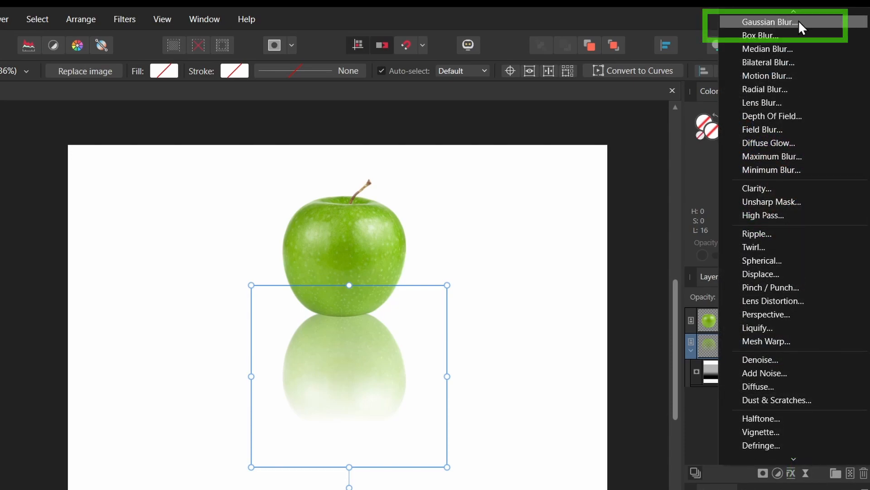
- Add a live Gaussian Blur filter to the Reflection layer
{"action": "left_click", "coordinate": [768, 22]}
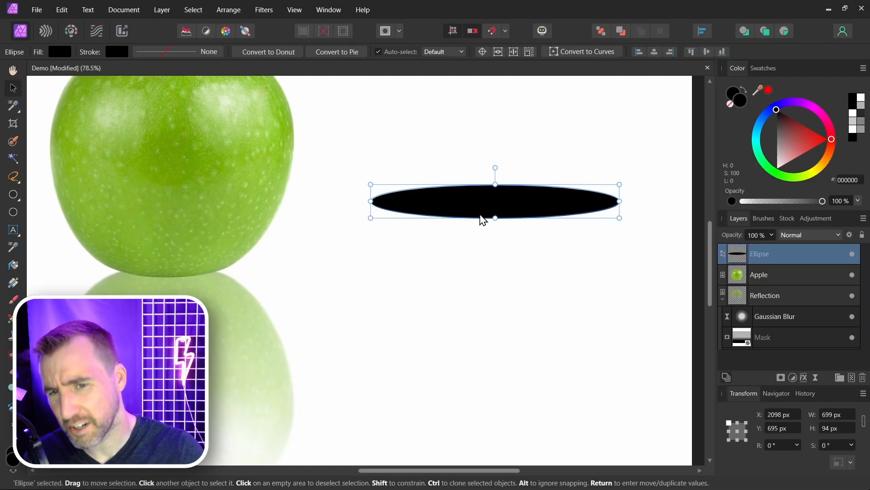
{"action": "mouse_move", "coordinate": [599, 209]}
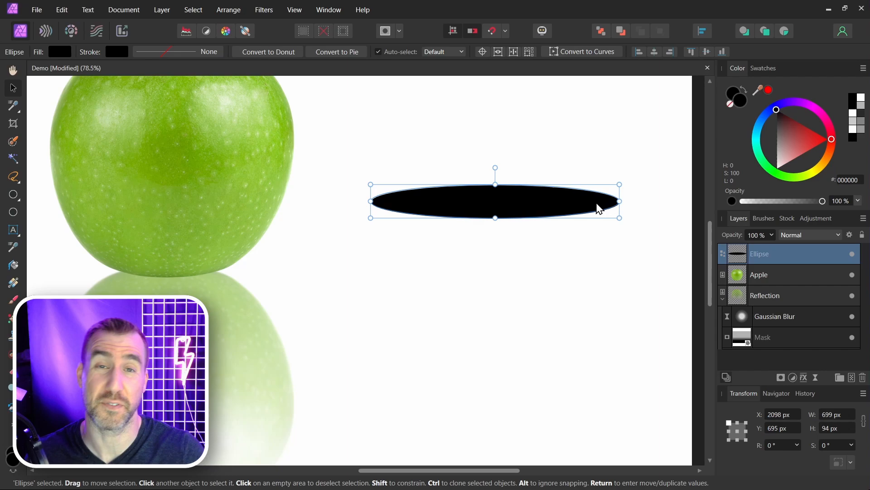
{"action": "mouse_move", "coordinate": [563, 224]}
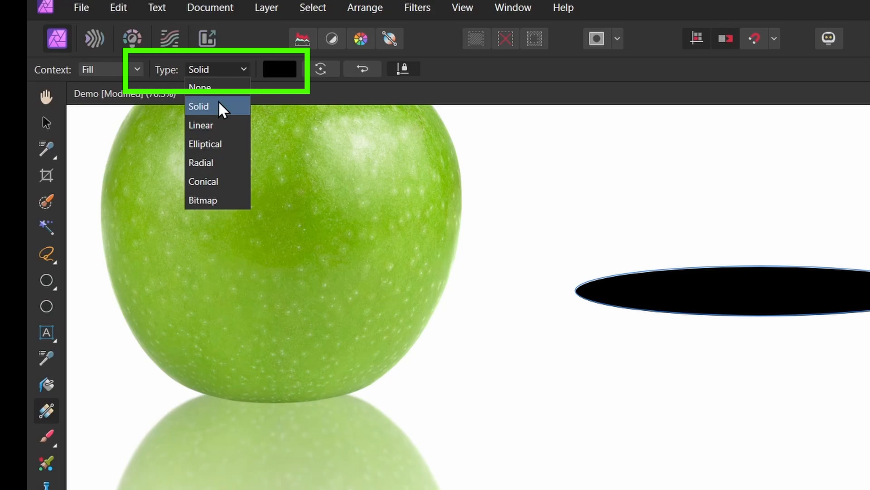
- Change the ellipse fill type from Solid to a gradient fading outward from a dark centre
{"action": "left_click", "coordinate": [204, 144]}
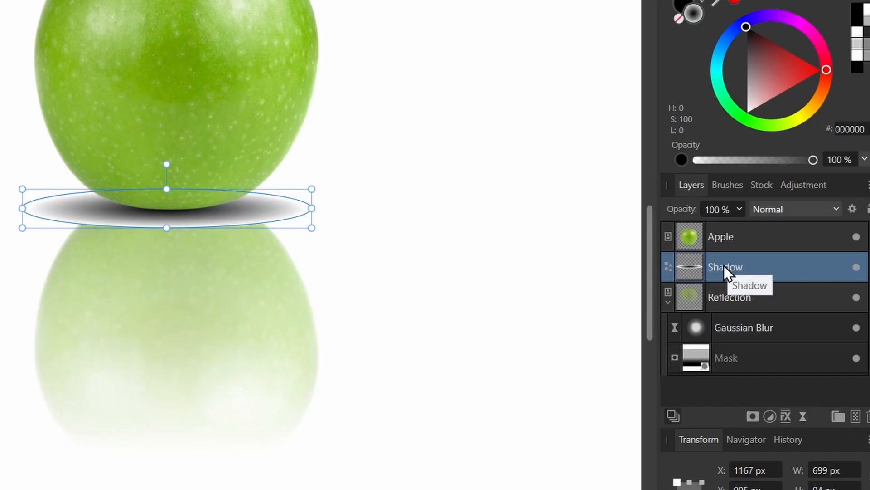
- Set the Shadow layer's blend mode to Multiply
{"action": "left_click", "coordinate": [795, 209]}
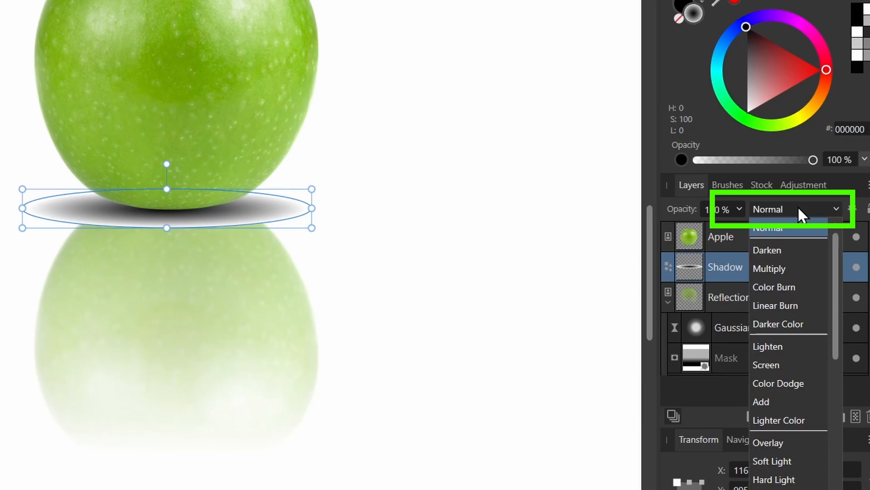
{"action": "left_click", "coordinate": [770, 268]}
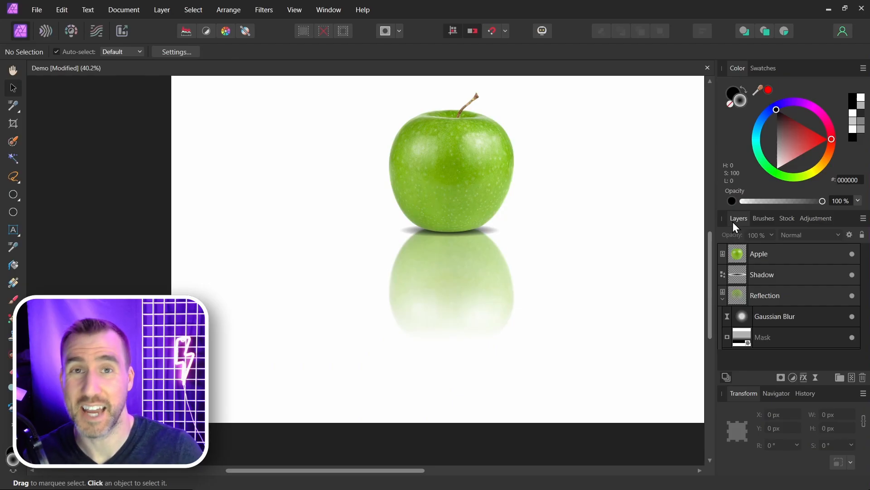
- Add a live Gaussian Blur of about 7.7 px to the Shadow layer
{"action": "left_click", "coordinate": [763, 274]}
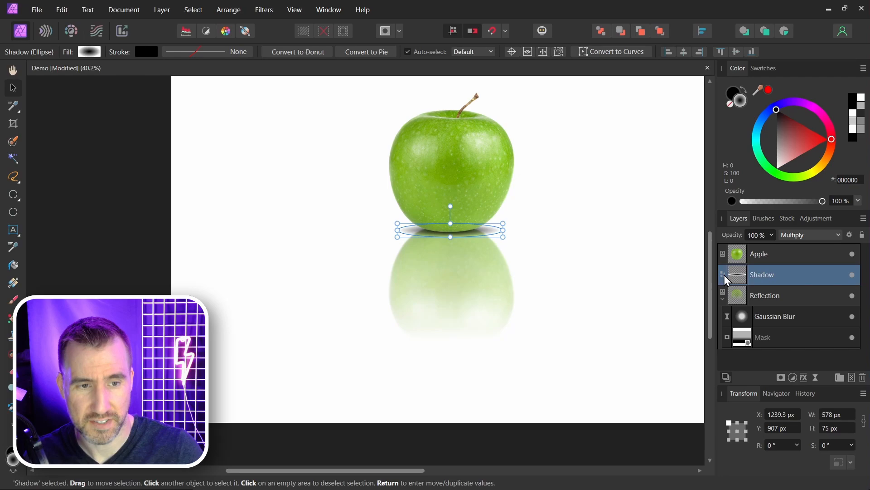
{"action": "left_click", "coordinate": [264, 9]}
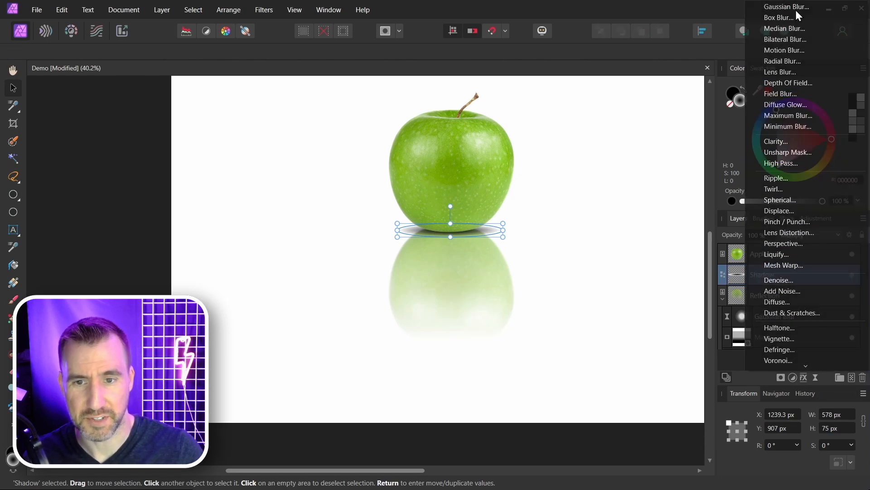
{"action": "left_click", "coordinate": [787, 7]}
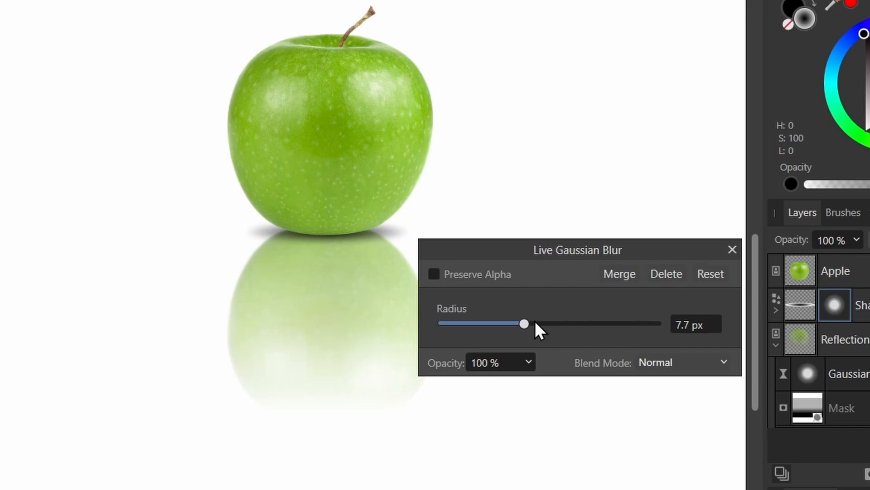